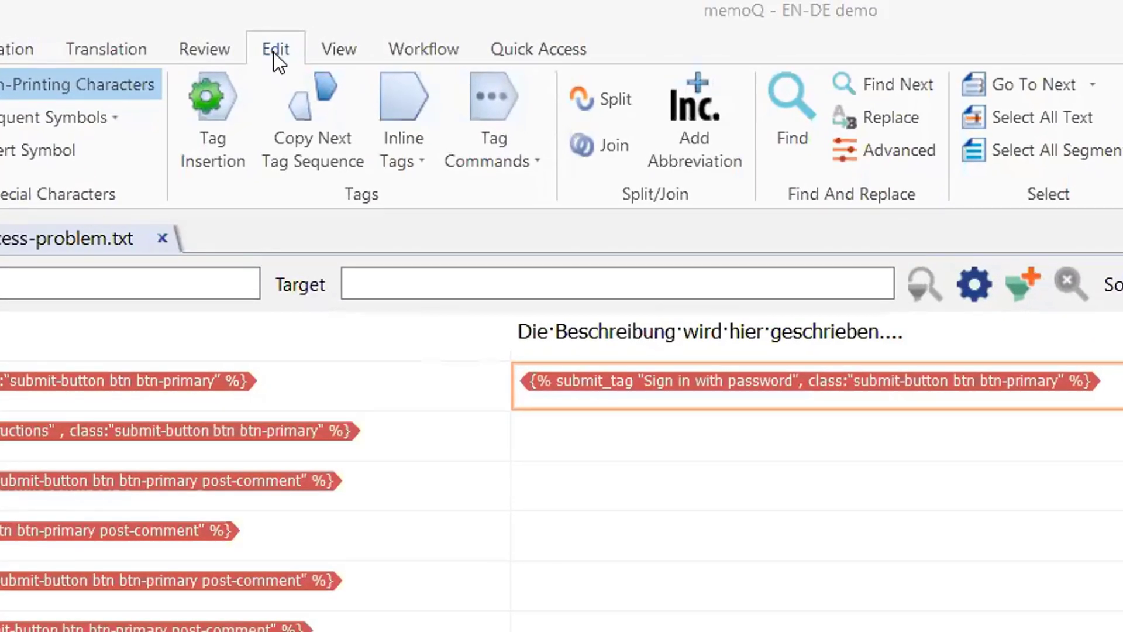
mouse_move(265, 115)
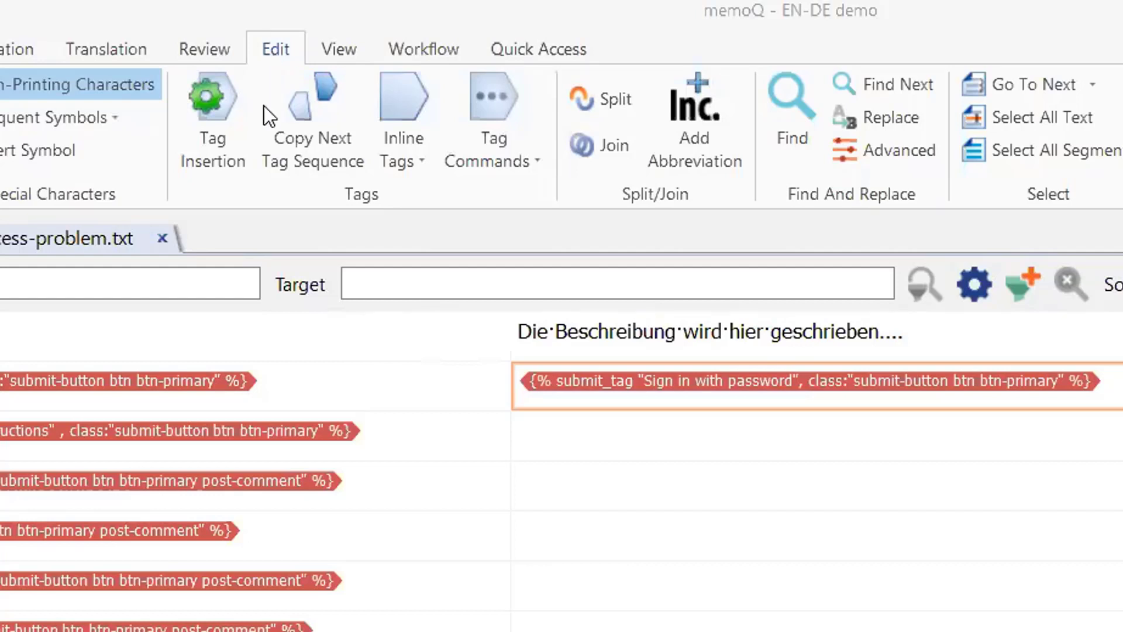
mouse_move(517, 117)
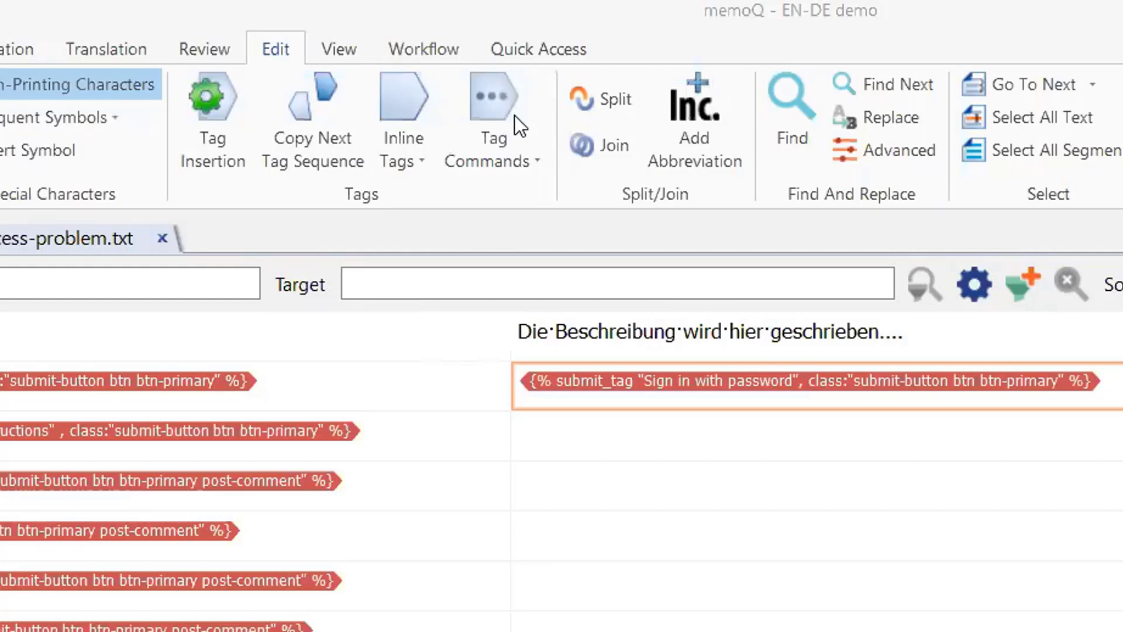
mouse_move(542, 170)
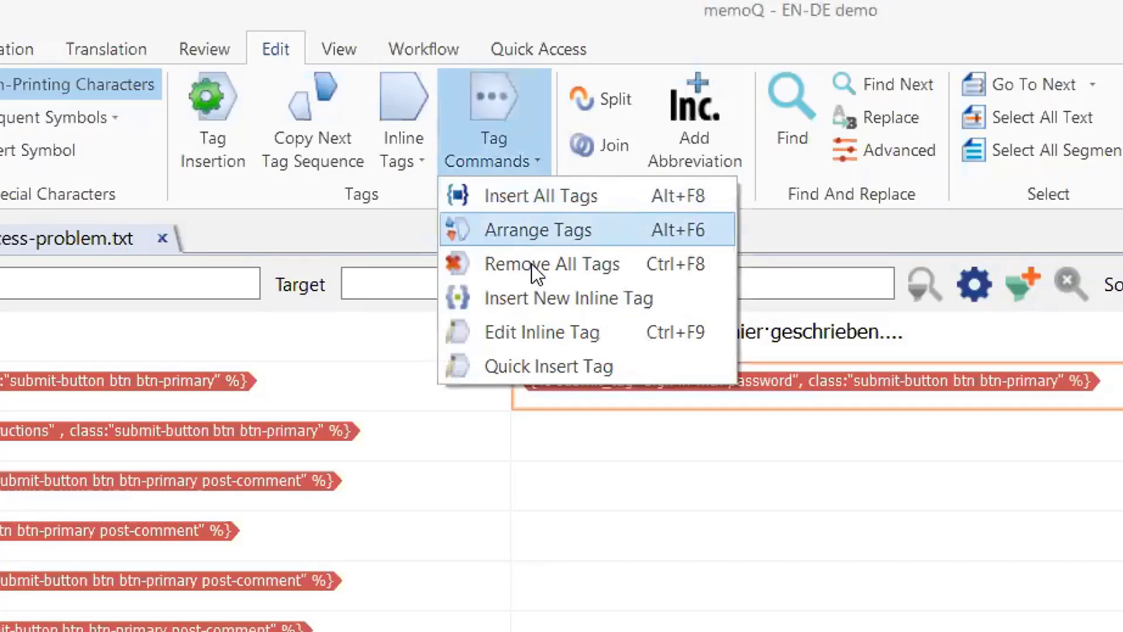
mouse_move(569, 339)
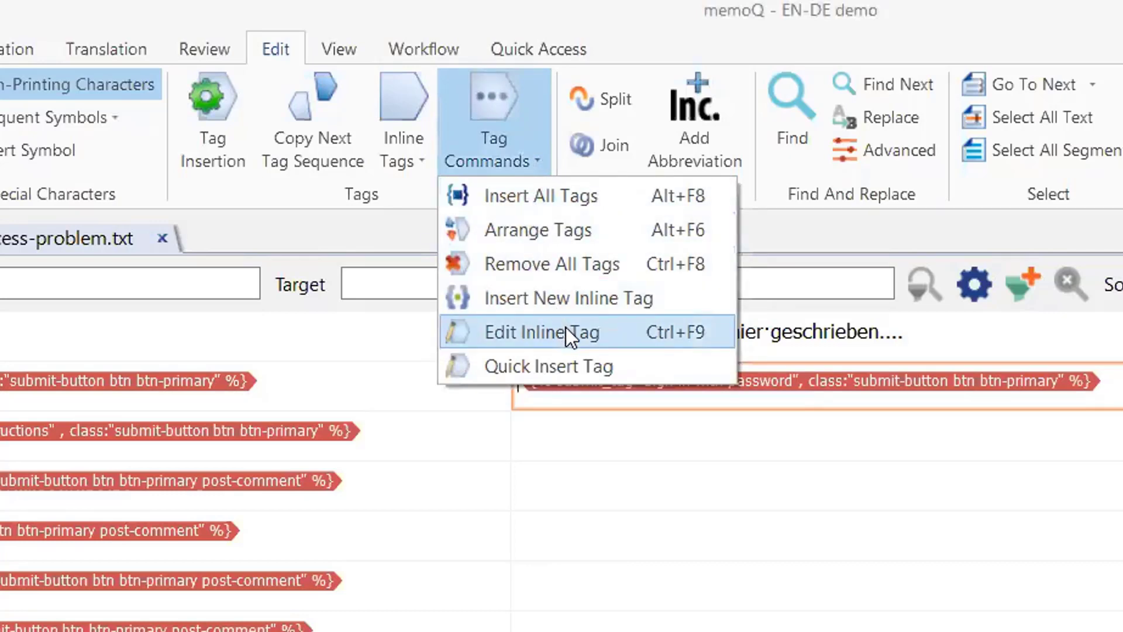
mouse_move(568, 338)
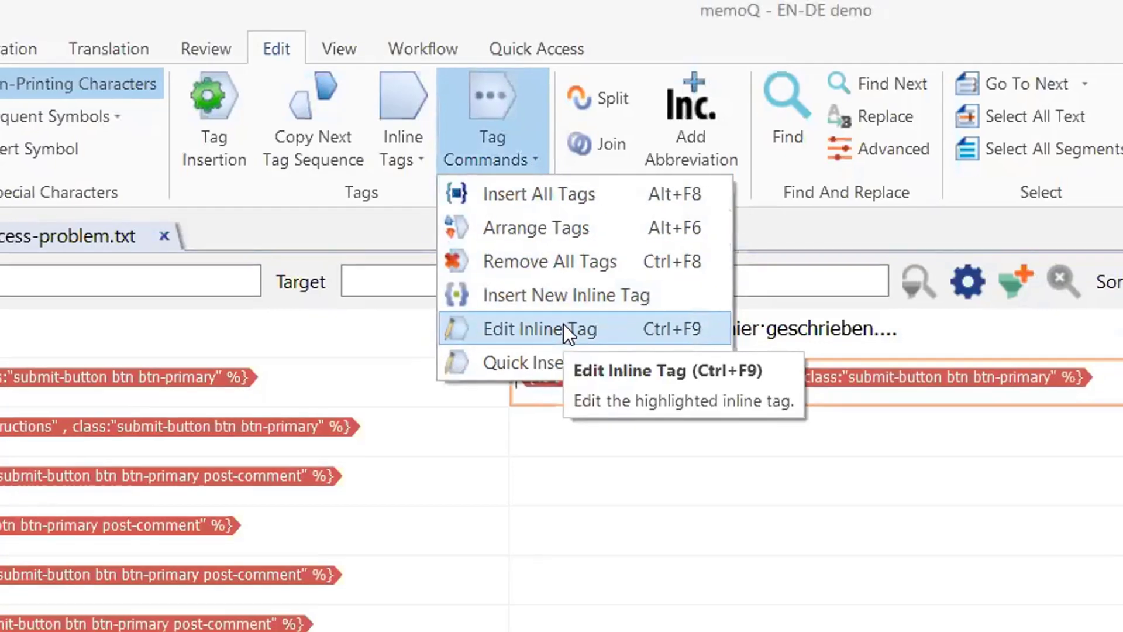
Open the inline tag editor for the sign-in button tag via Edit Inline Tag.
left_click(540, 329)
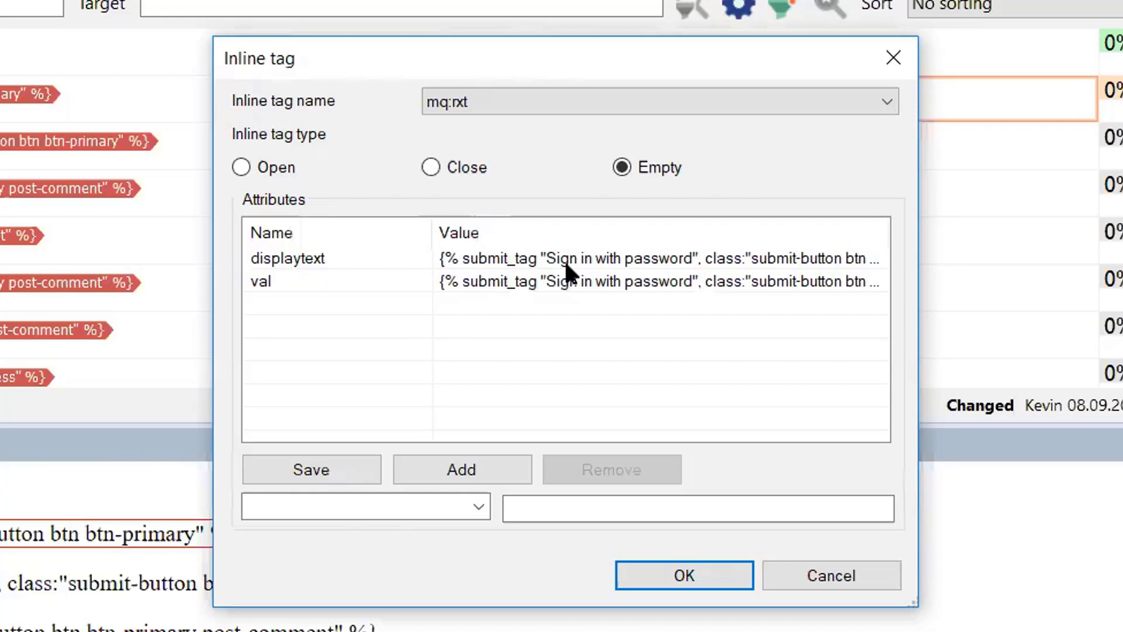
Change the tag's displaytext and val from 'Sign in with password' to 'Einloggen mit Kennwort', then apply.
left_click(287, 258)
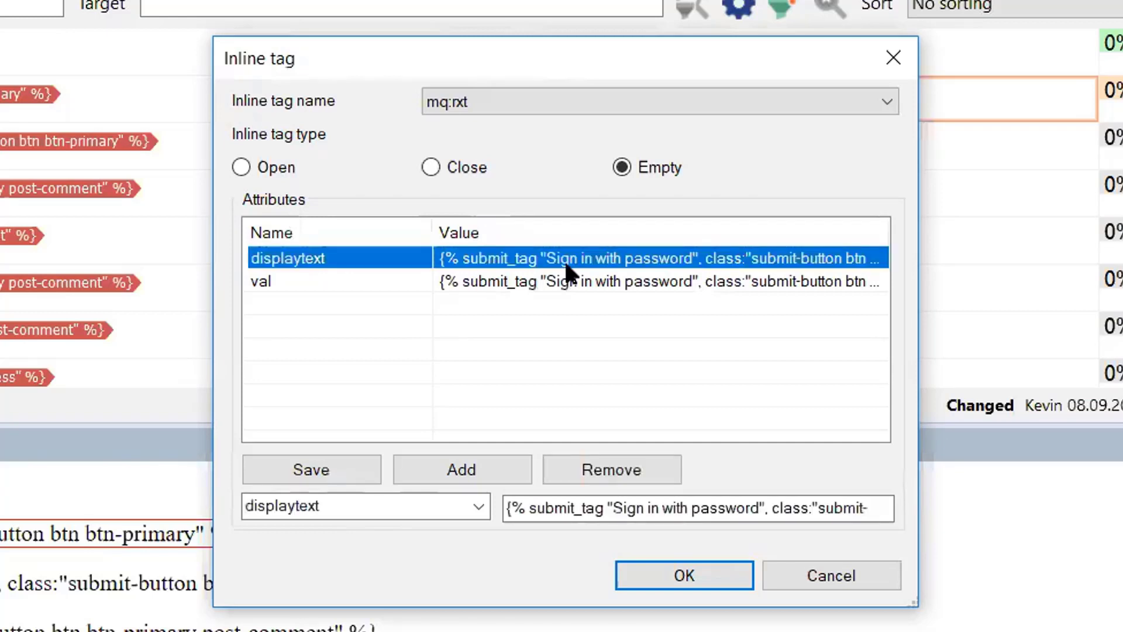
mouse_move(572, 386)
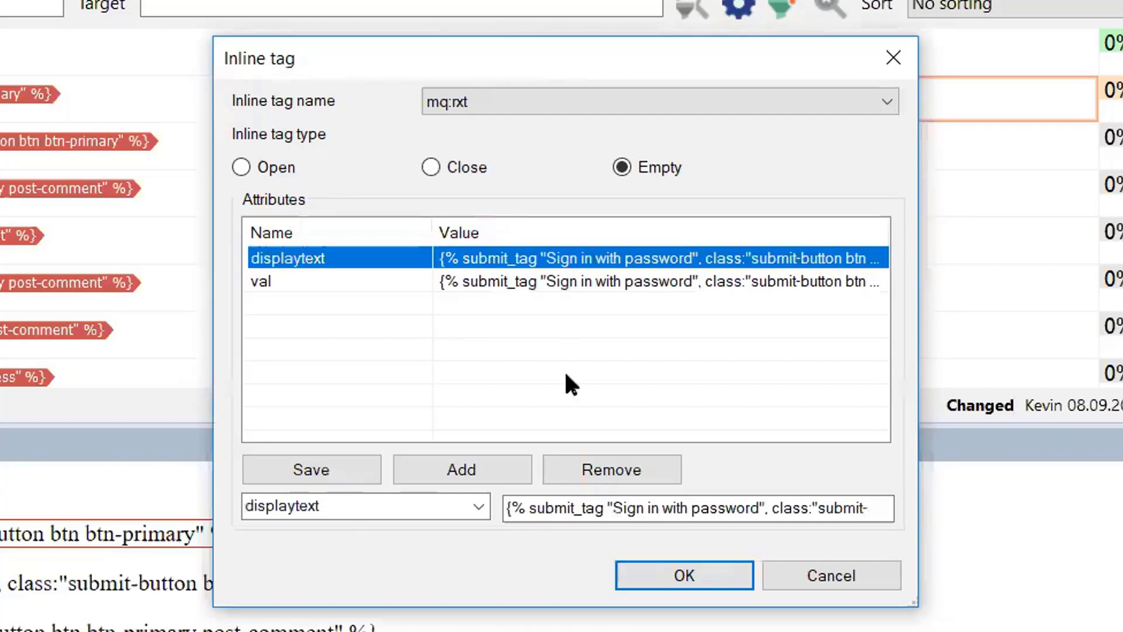
left_click(617, 508)
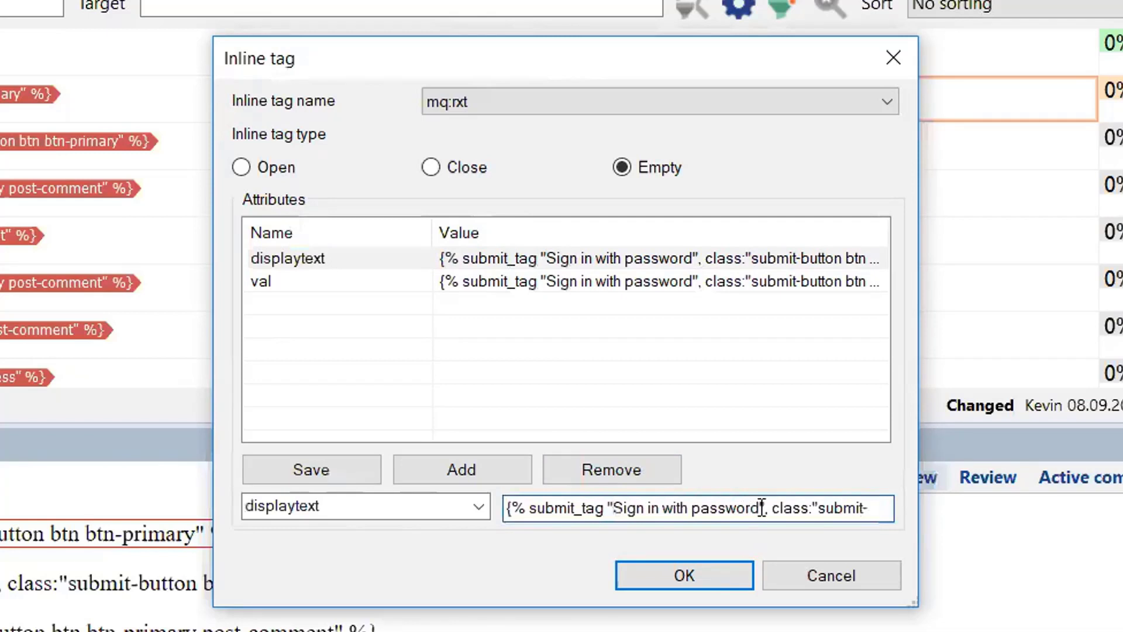
double_click(683, 508)
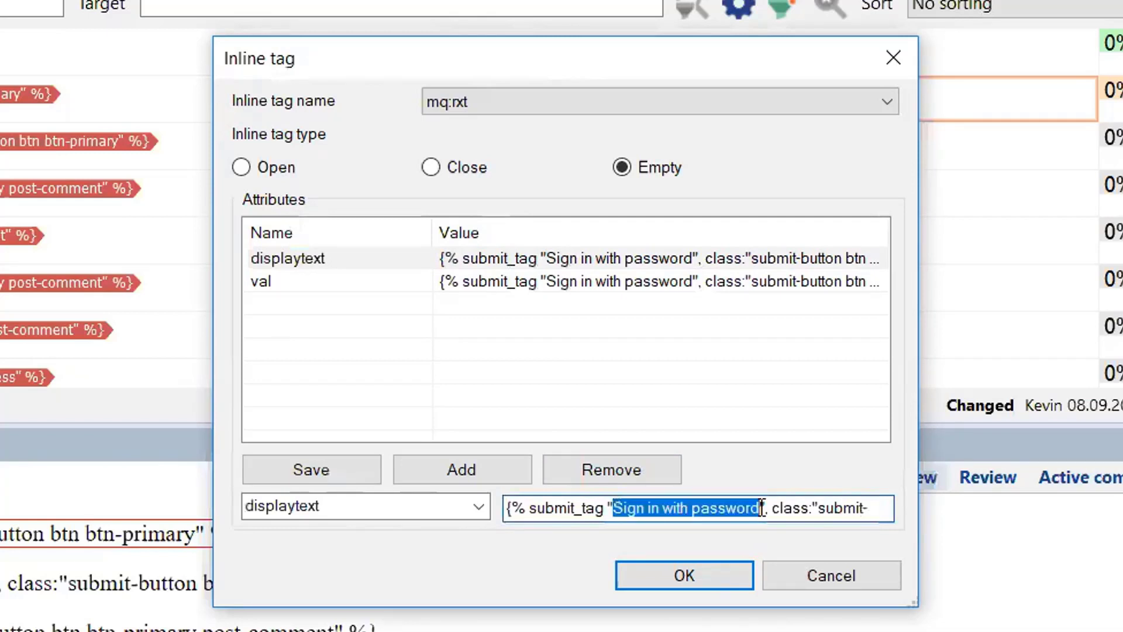
type("Einlogge")
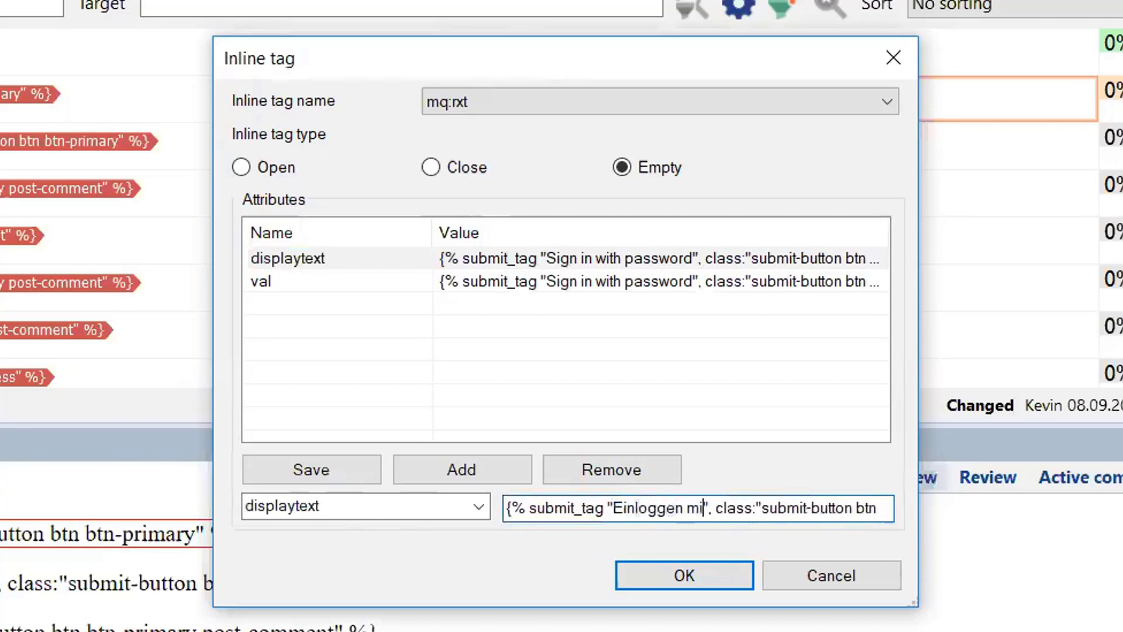
type("Kennwort")
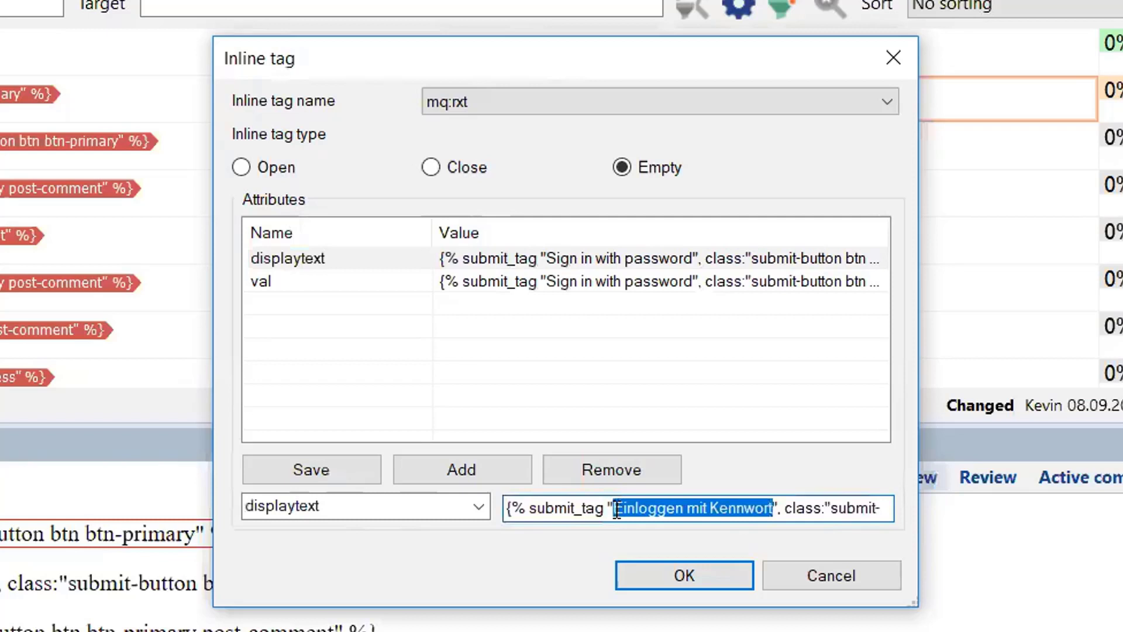
mouse_move(544, 508)
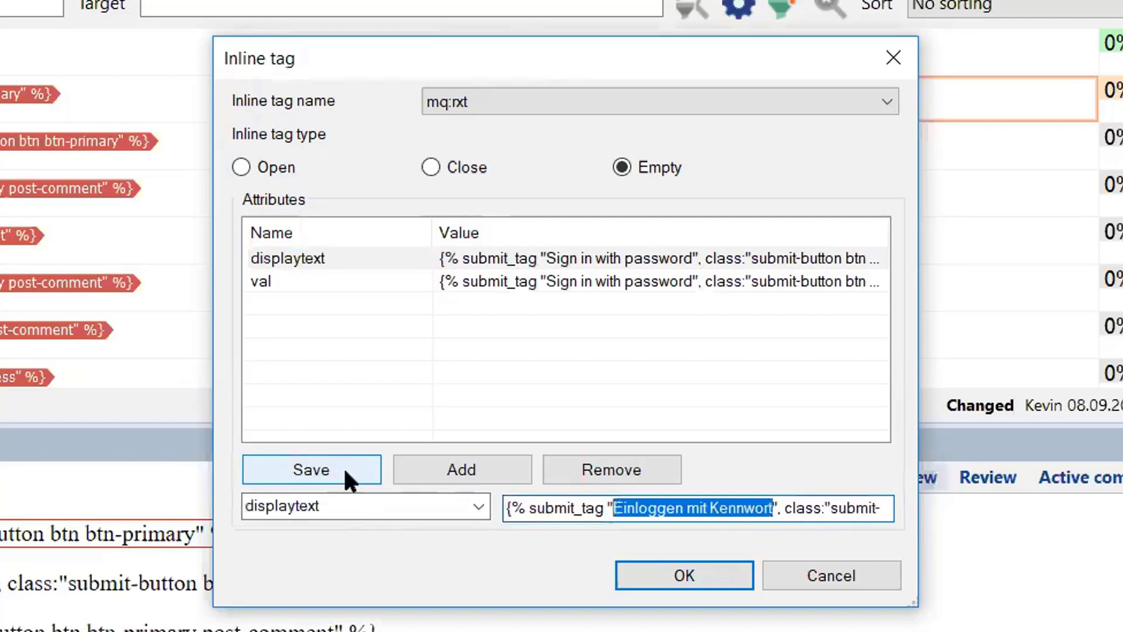
left_click(311, 469)
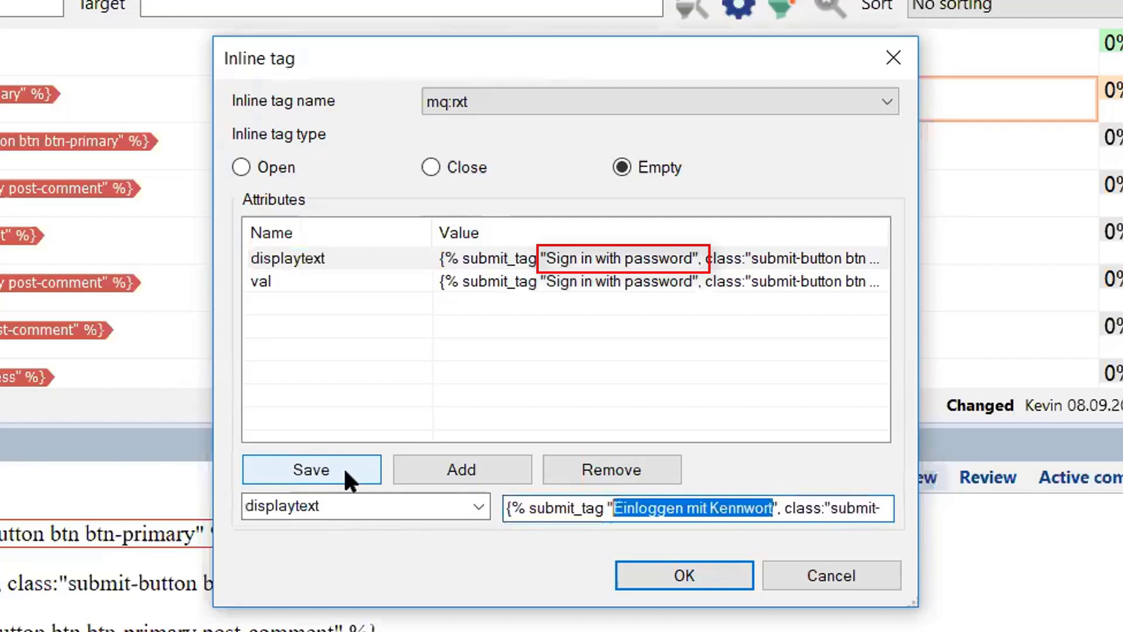
left_click(311, 469)
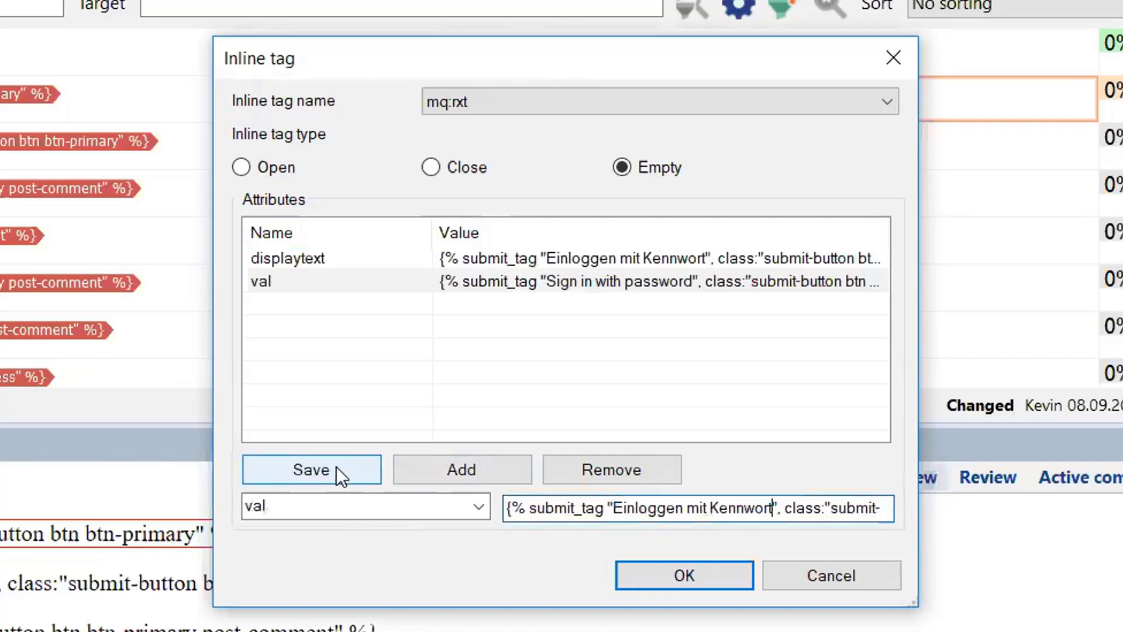
left_click(312, 469)
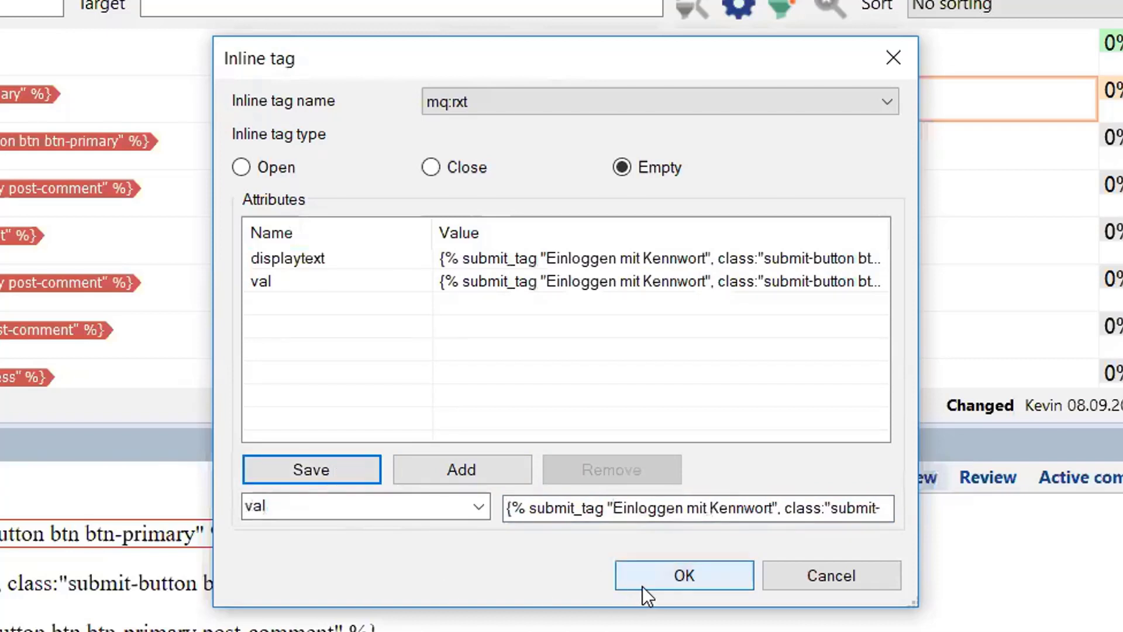
left_click(684, 575)
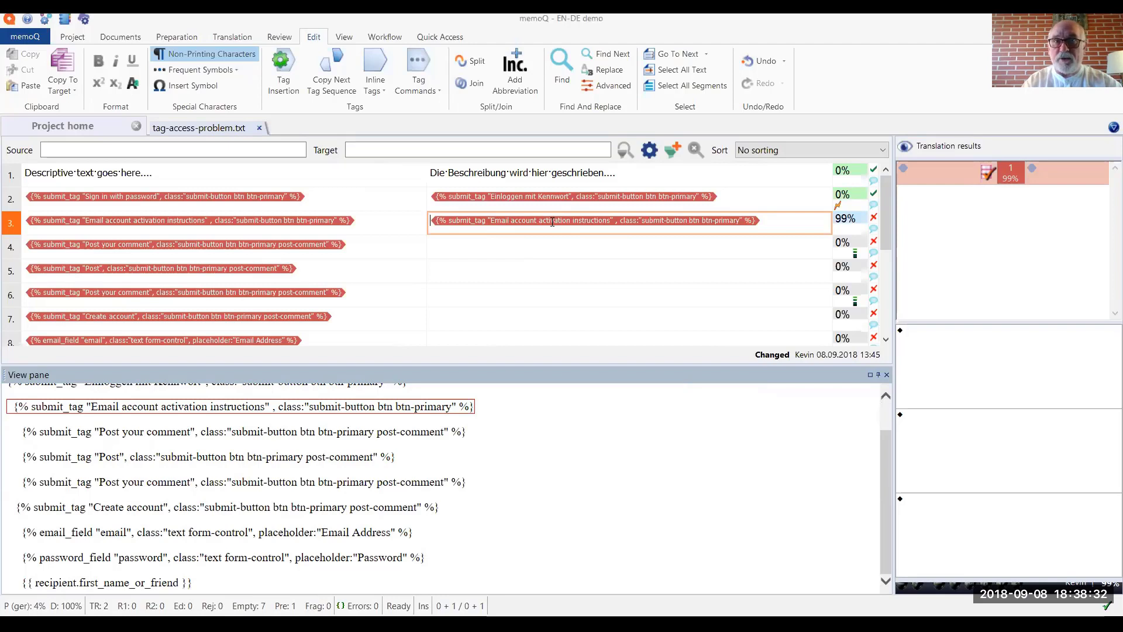
mouse_move(487, 84)
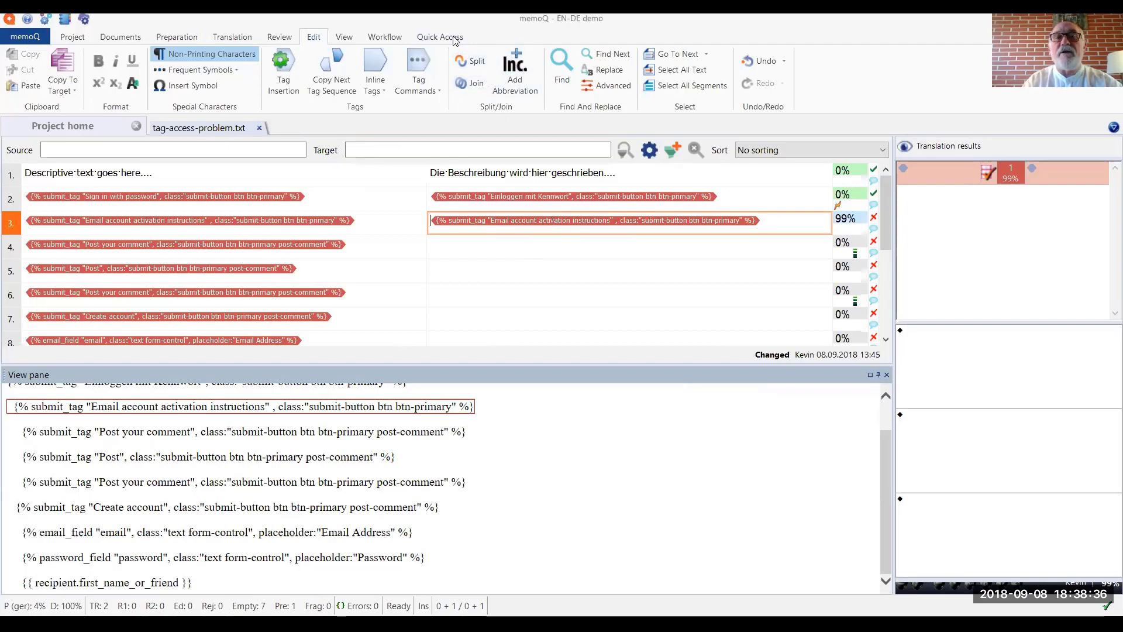
Switch to the Quick Access ribbon tab.
left_click(438, 37)
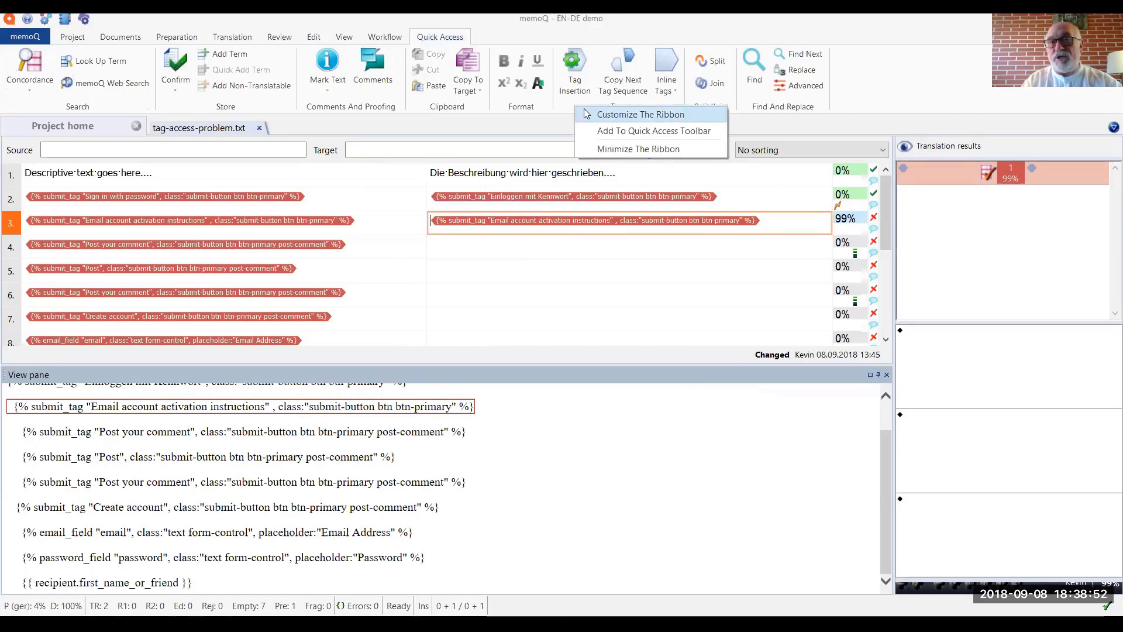
Open the ribbon customization window with Customize The Ribbon.
left_click(587, 113)
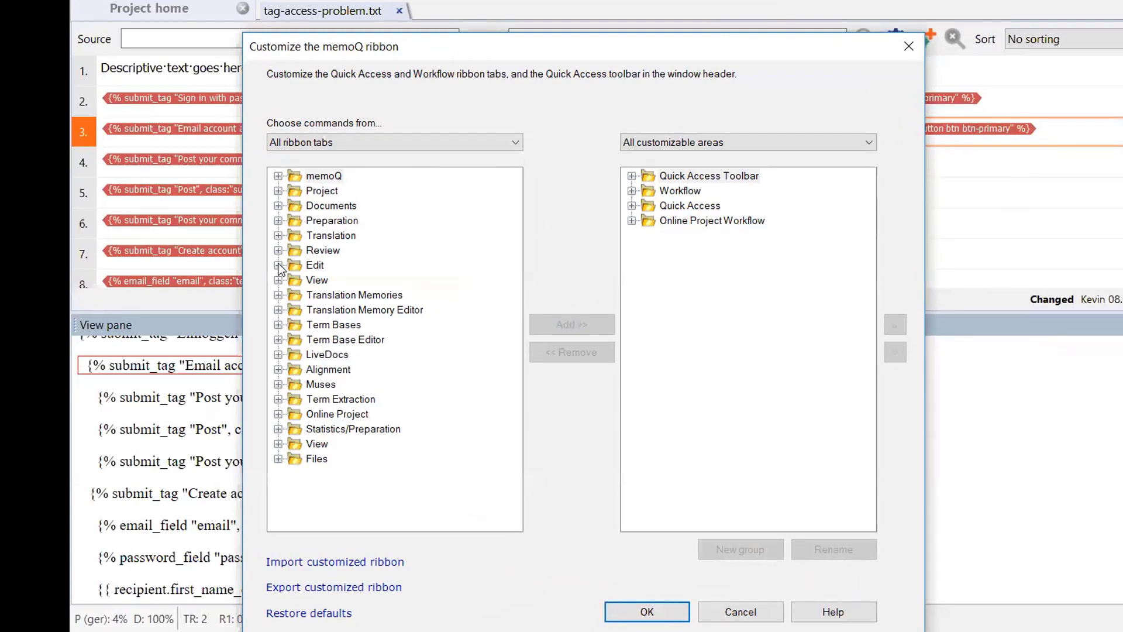
Expand Edit > Tags in the command tree and the Quick Access groups.
left_click(278, 265)
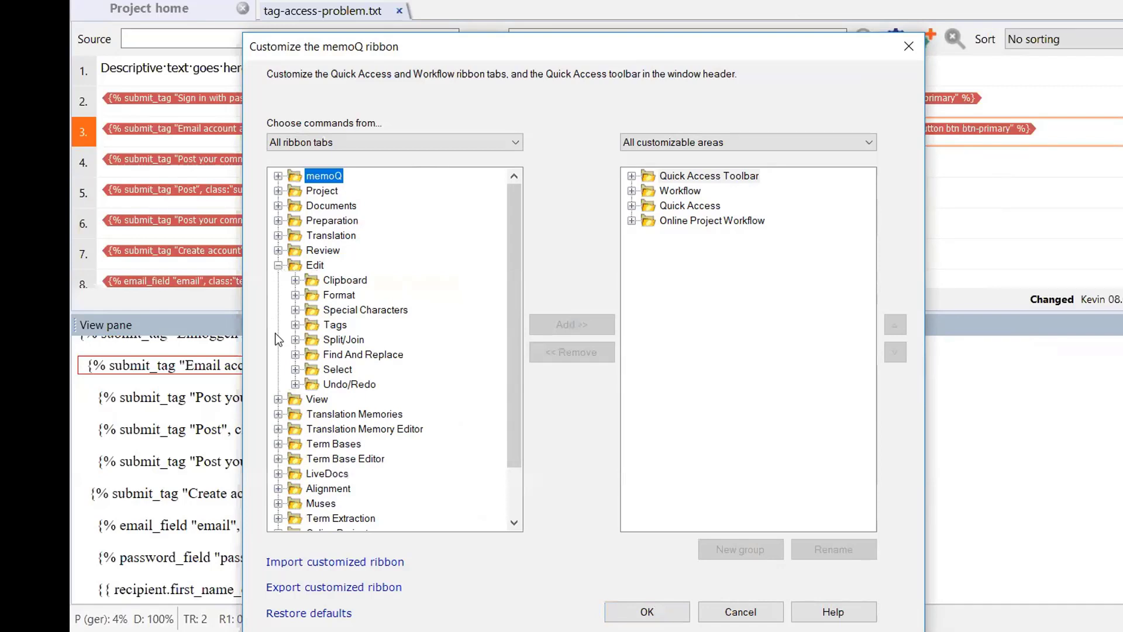
mouse_move(297, 327)
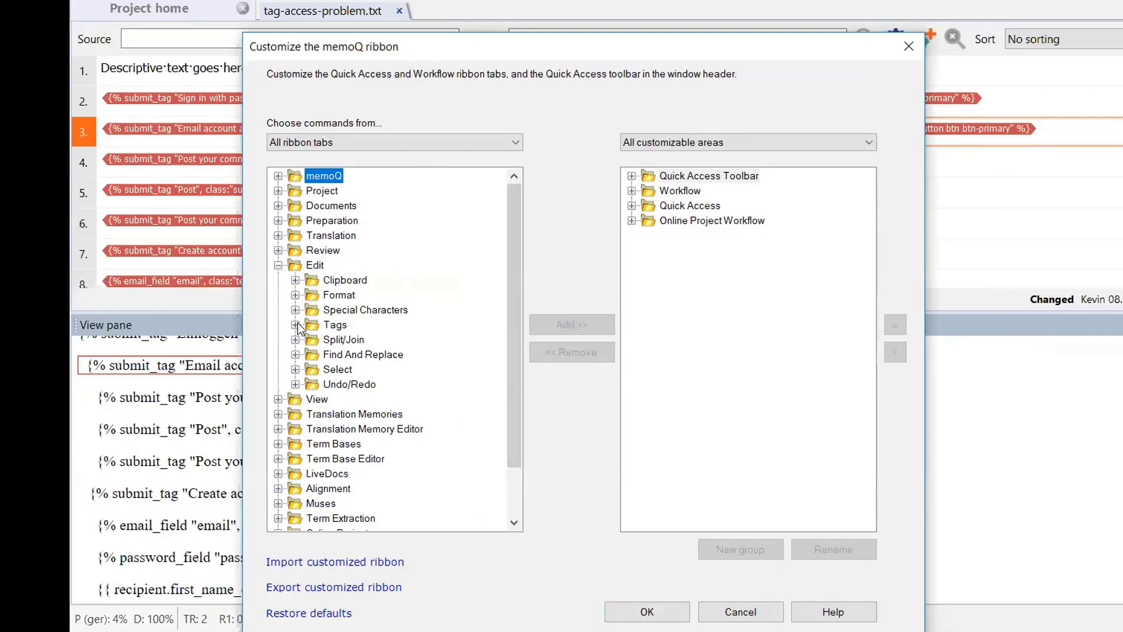
left_click(296, 324)
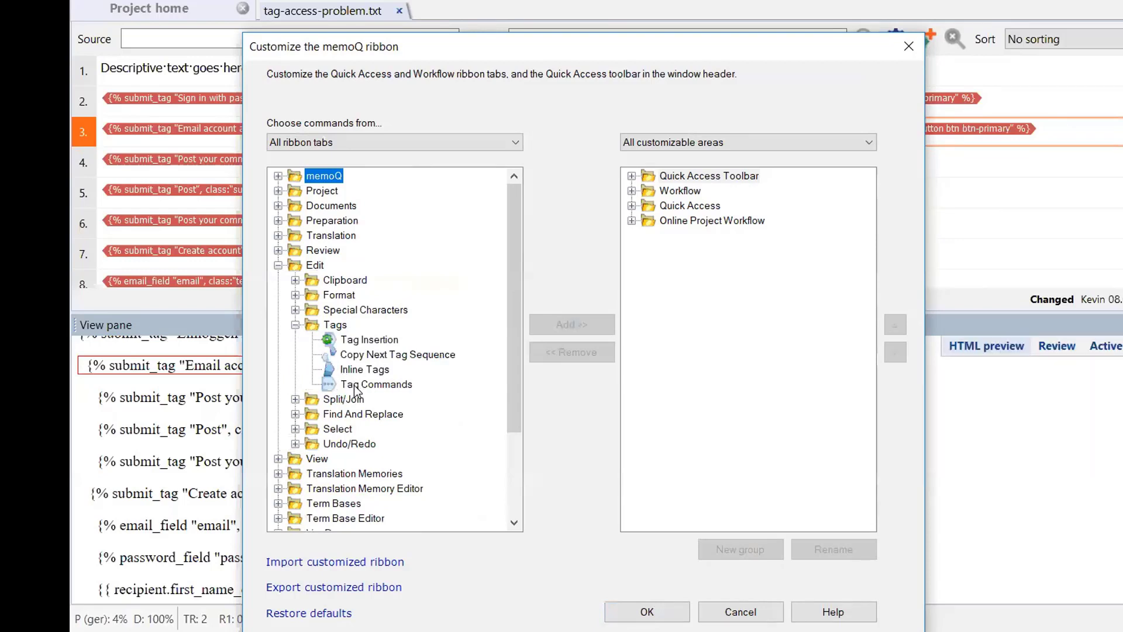
left_click(376, 385)
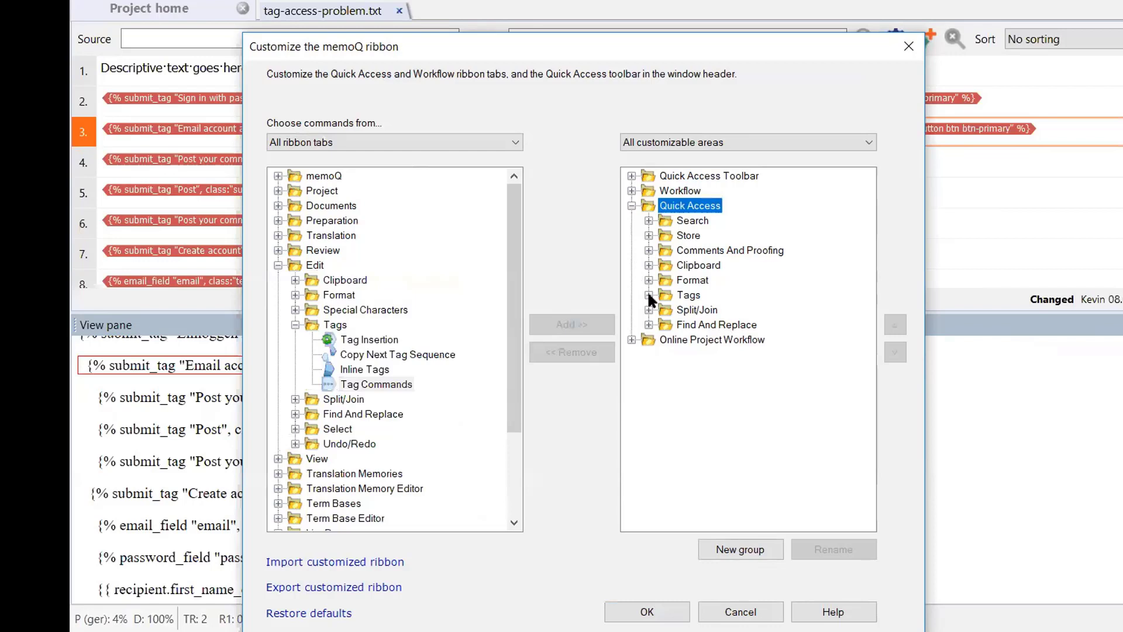
Add Tag Commands to the Quick Access Tags group.
left_click(649, 295)
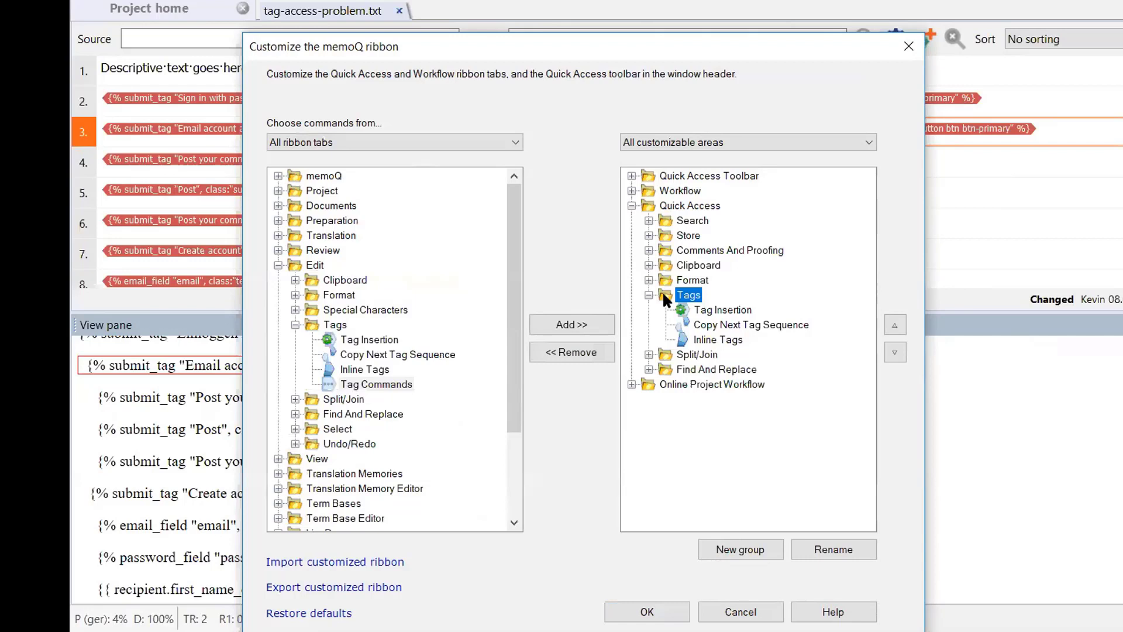
left_click(375, 384)
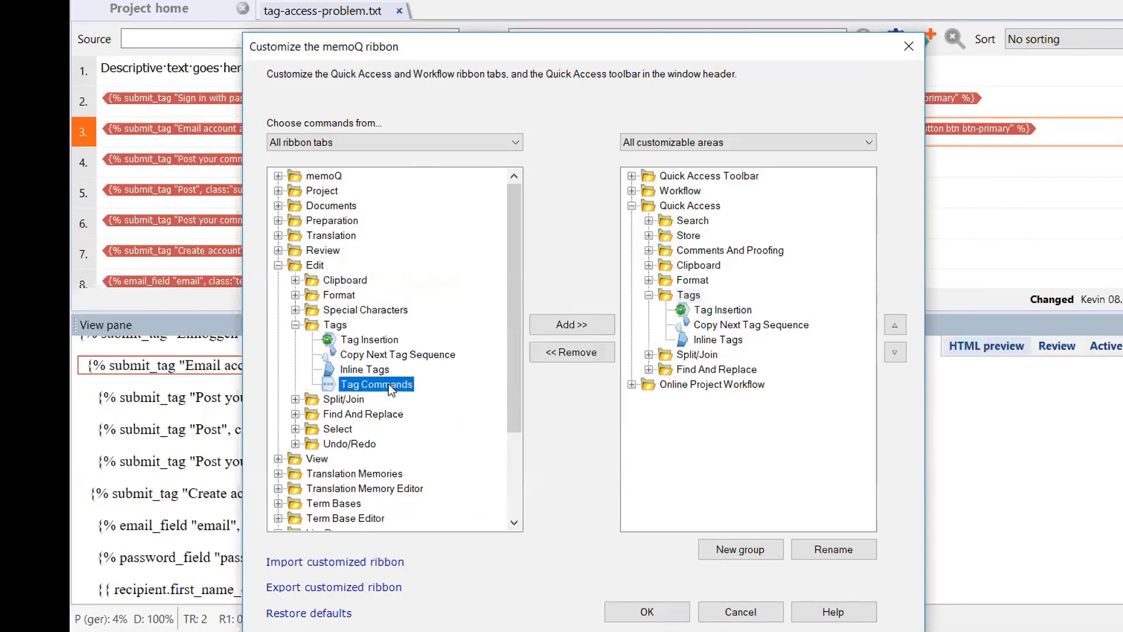
left_click(572, 325)
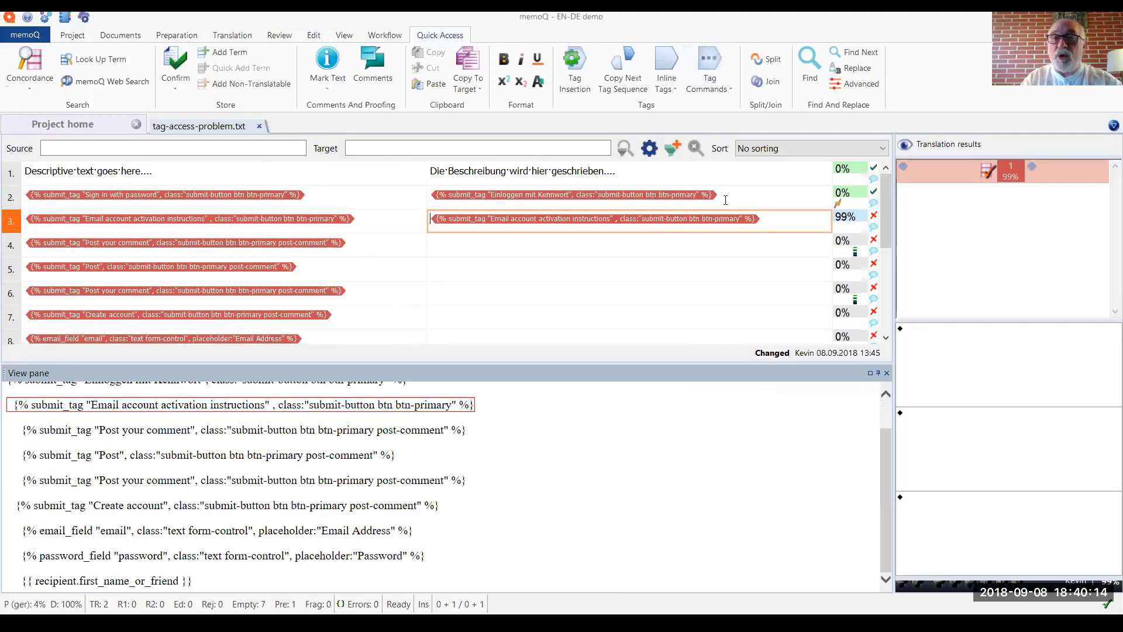
mouse_move(744, 223)
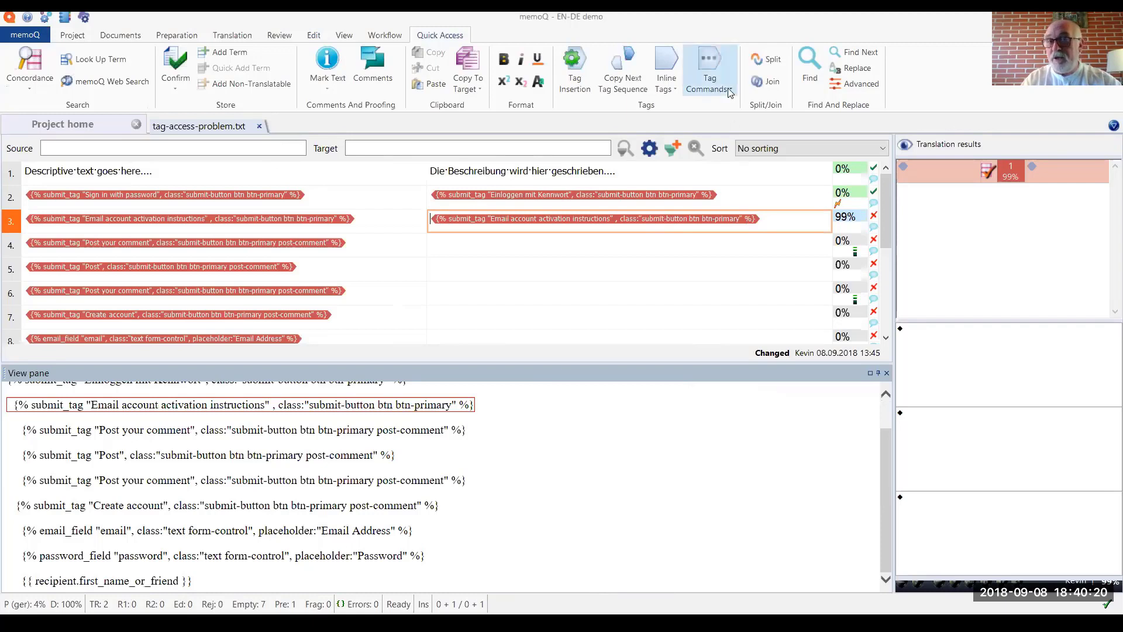
mouse_move(730, 94)
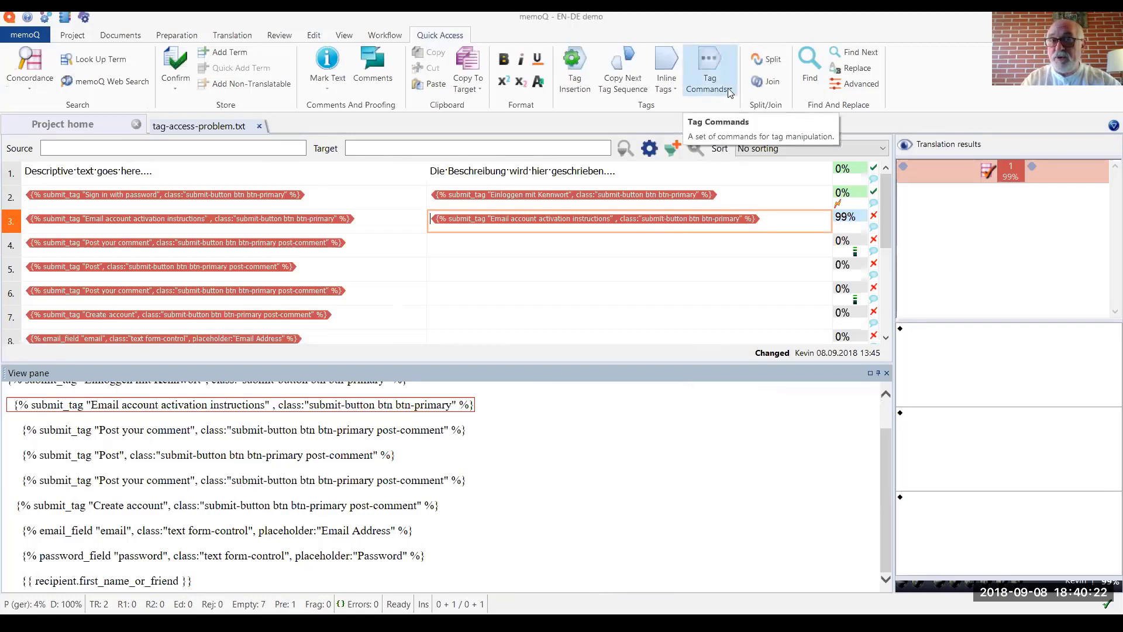
Edit the email account activation tag using Quick Access Tag Commands > Edit Inline Tag.
left_click(709, 70)
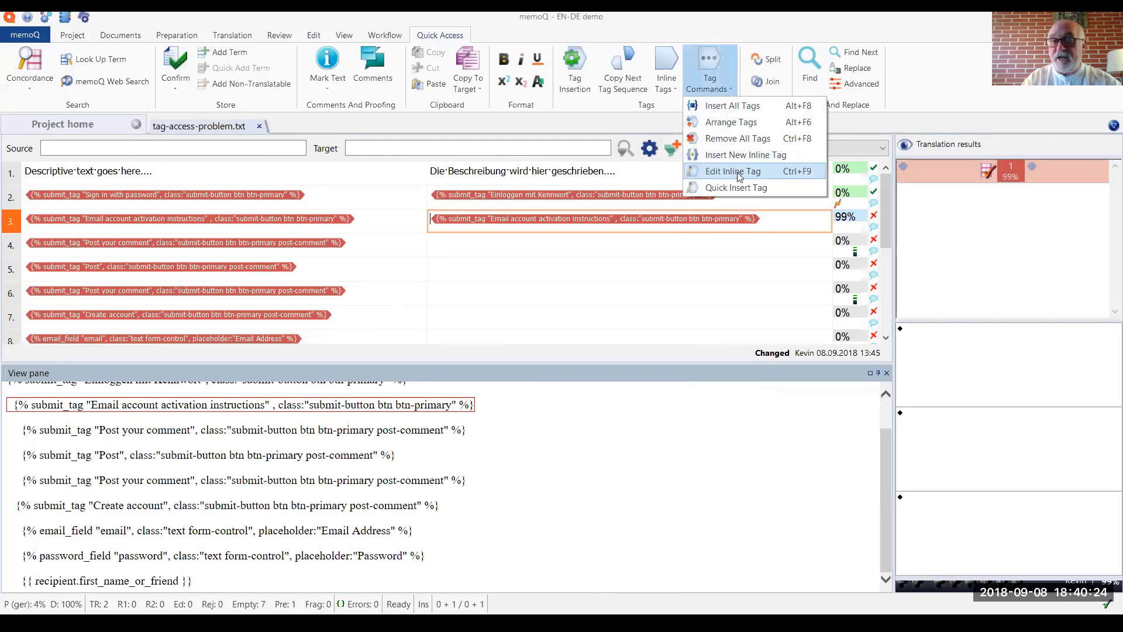
left_click(732, 171)
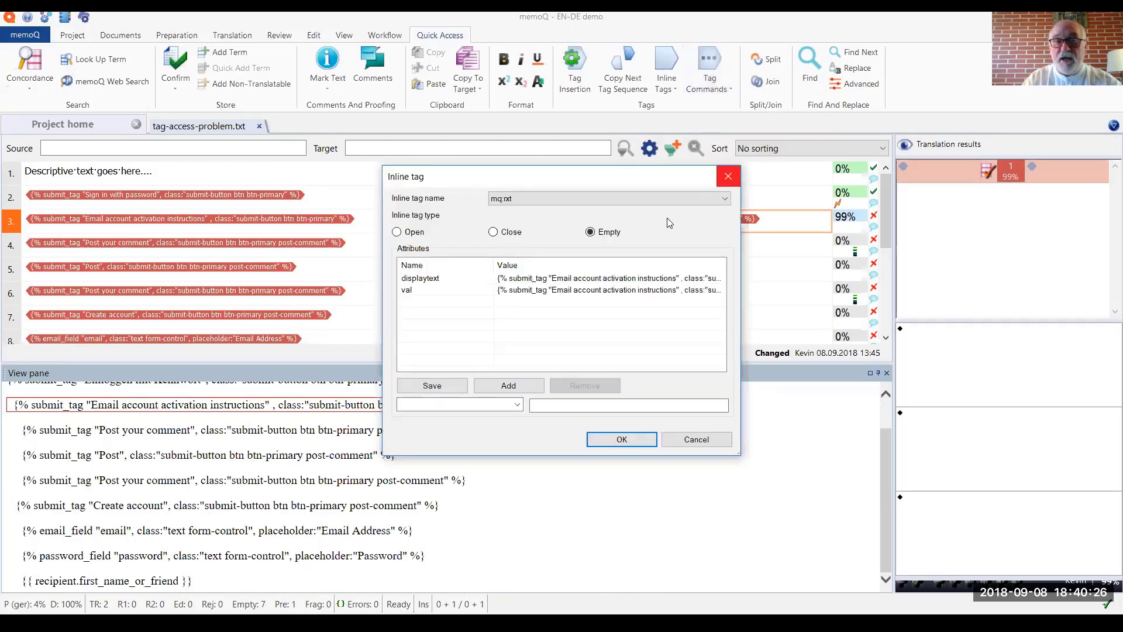